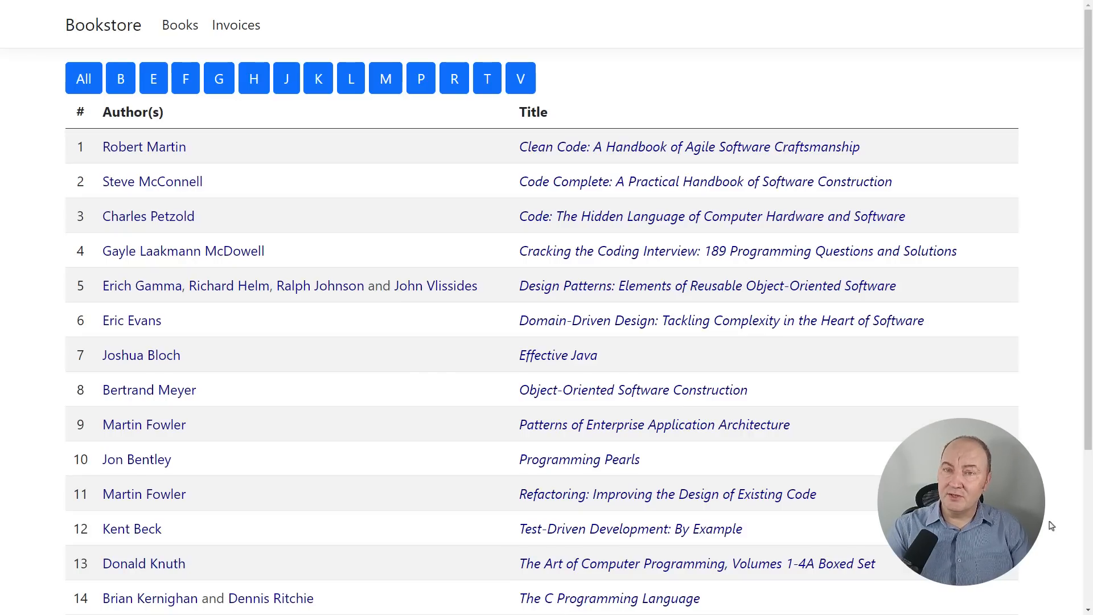
mouse_move(320, 286)
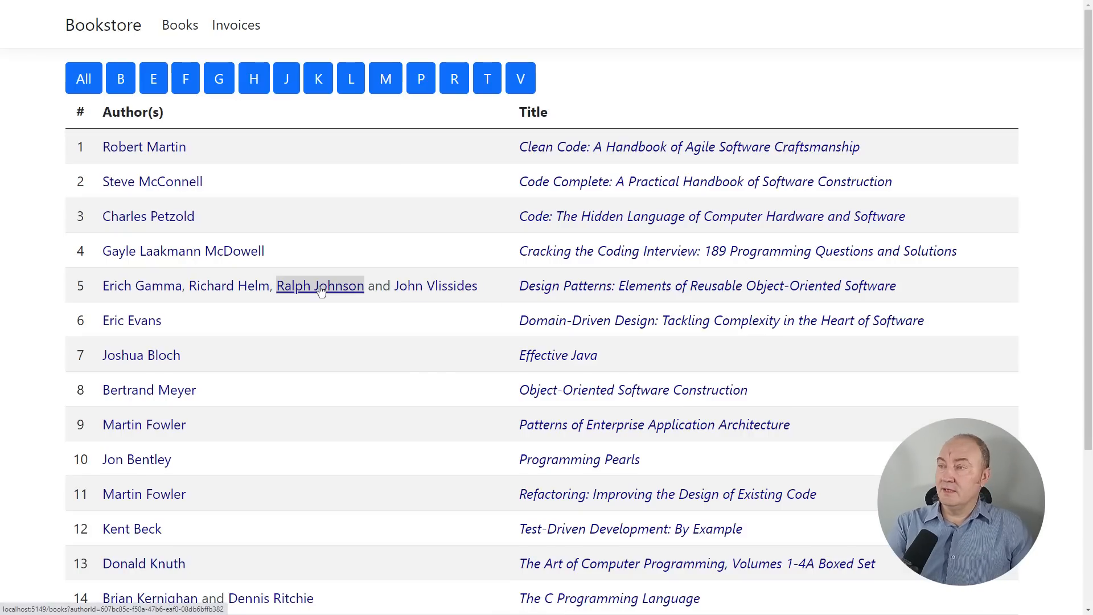
Filter the Bookstore list to Ralph Johnson's books and open Design Patterns.
click(320, 286)
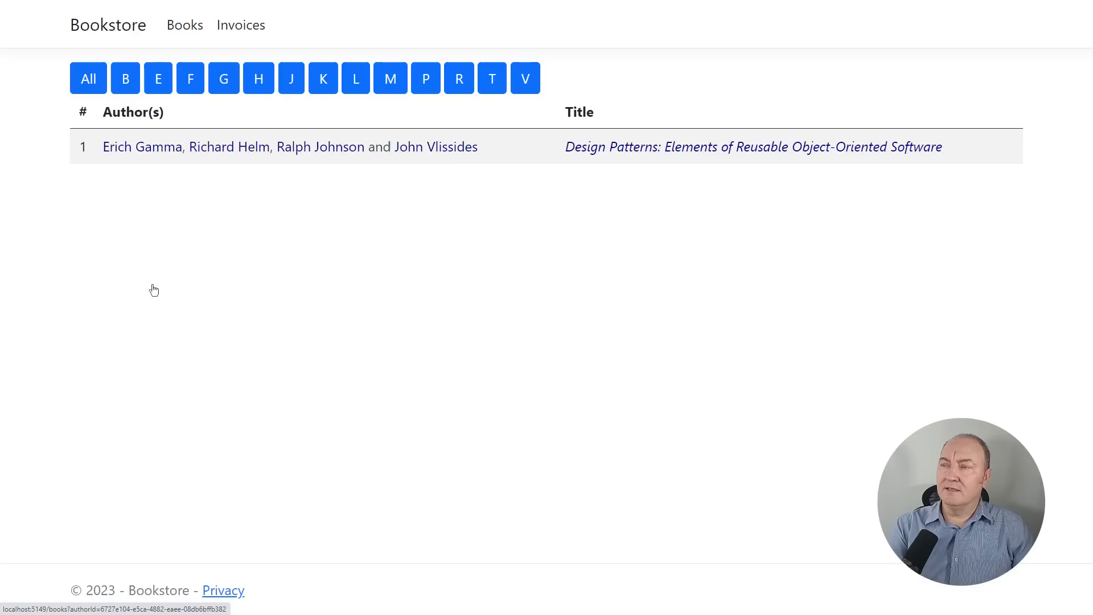
mouse_move(753, 146)
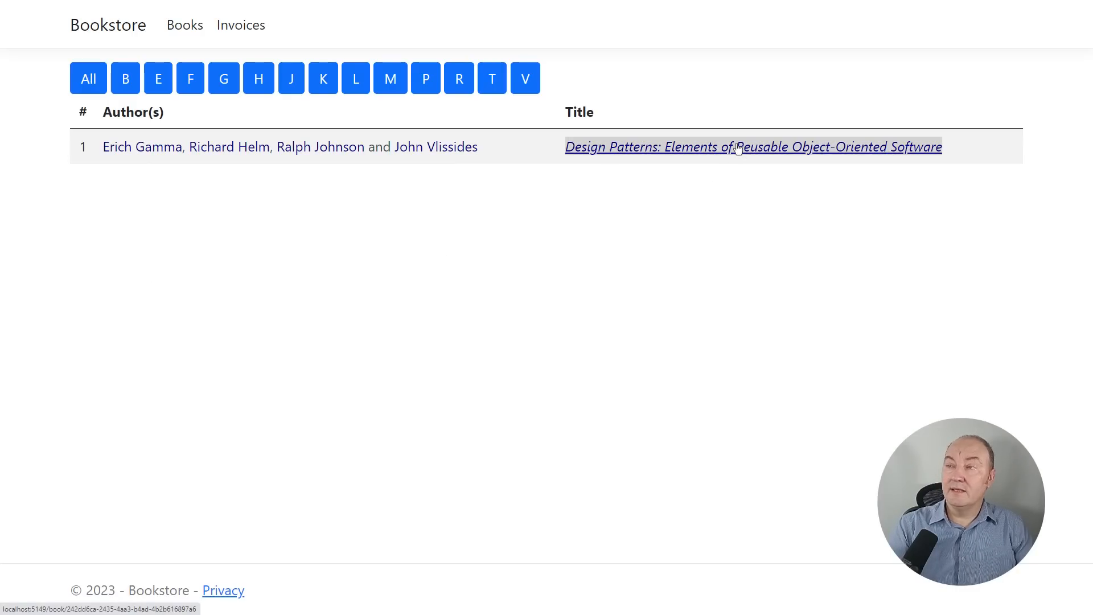
click(753, 146)
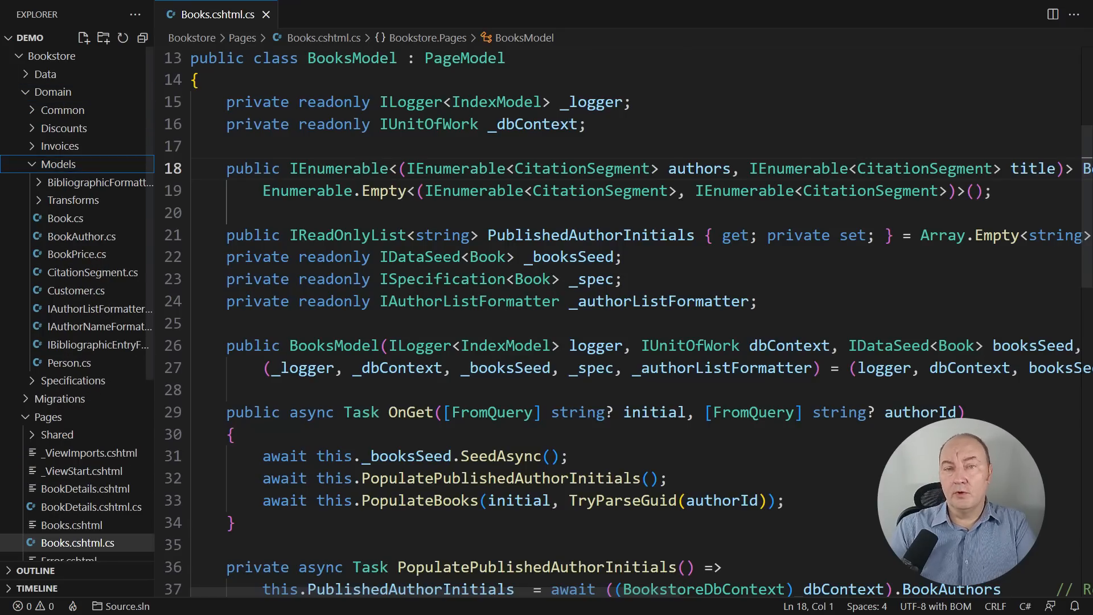
Open the CitationSegment records file from the VS Code Explorer.
click(97, 345)
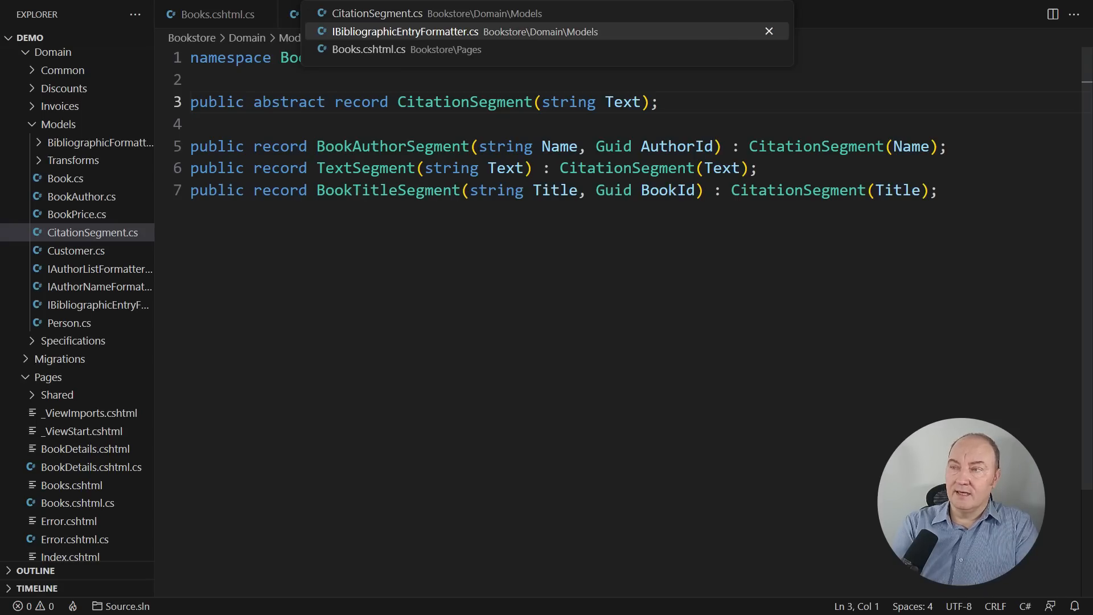
Open IBibliographicEntryFormatter.cs, IAuthorListFormatter.cs and IAuthorNameFormatter.cs in turn.
click(405, 31)
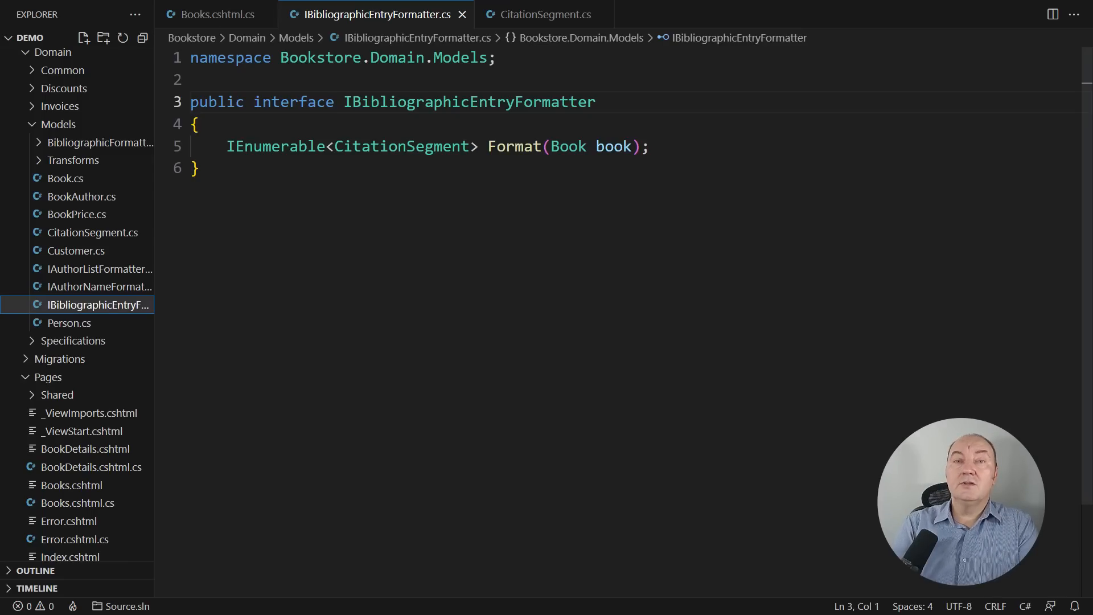
click(99, 268)
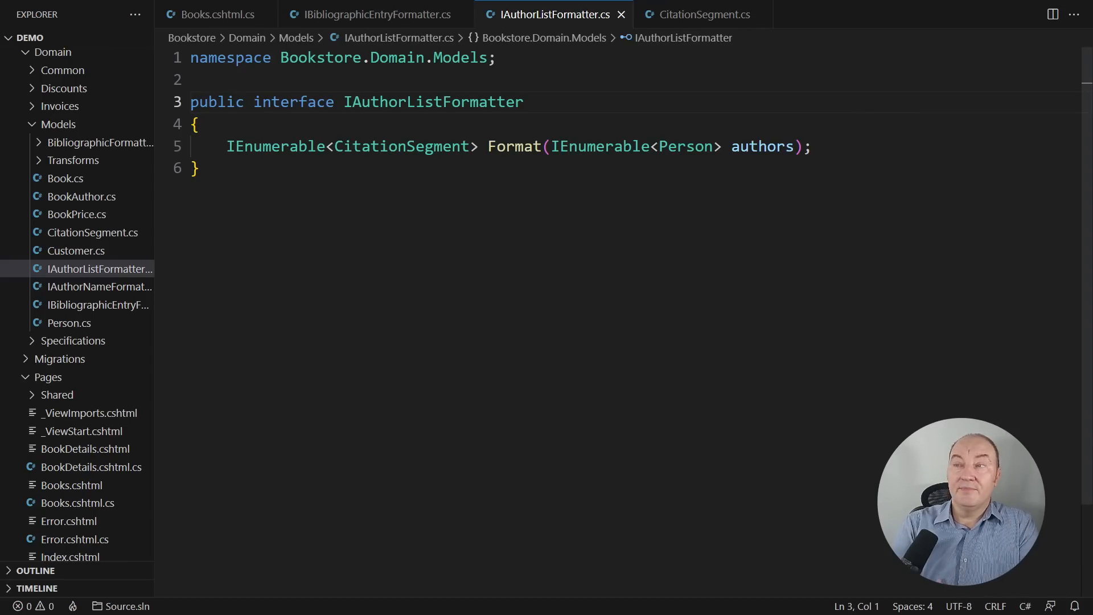
click(98, 322)
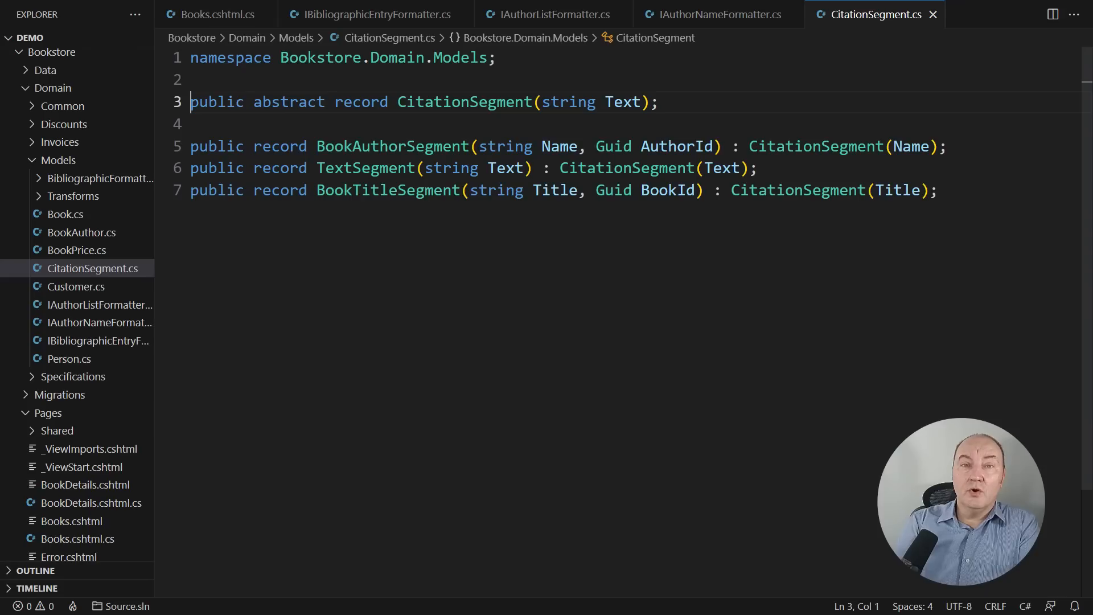
Declare public class Citation and change both formatter interfaces' return type to Citation.
text(public class Citation {)
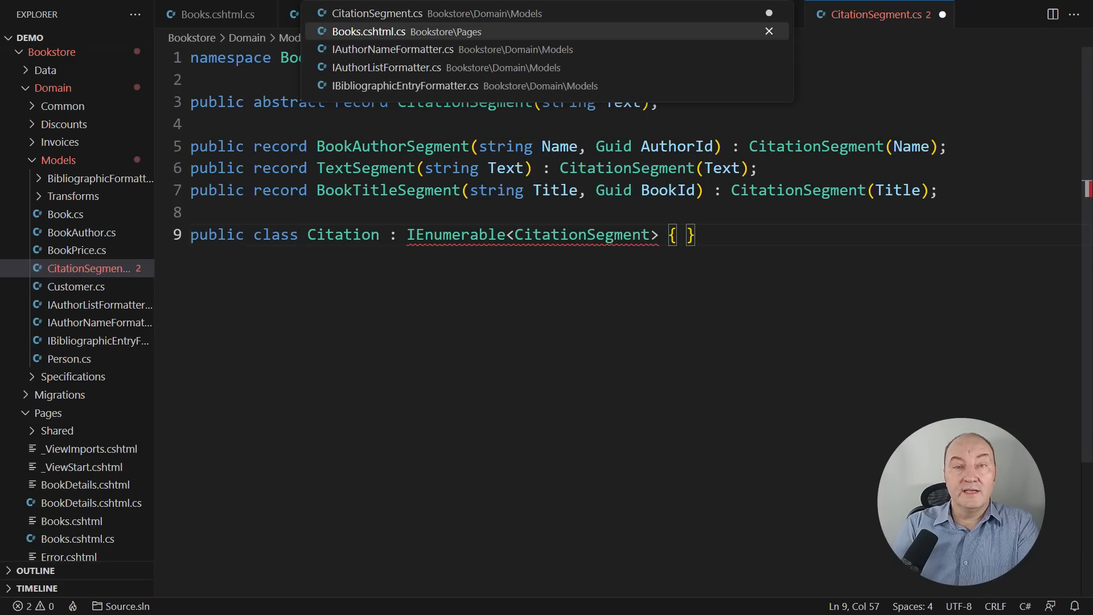
click(405, 85)
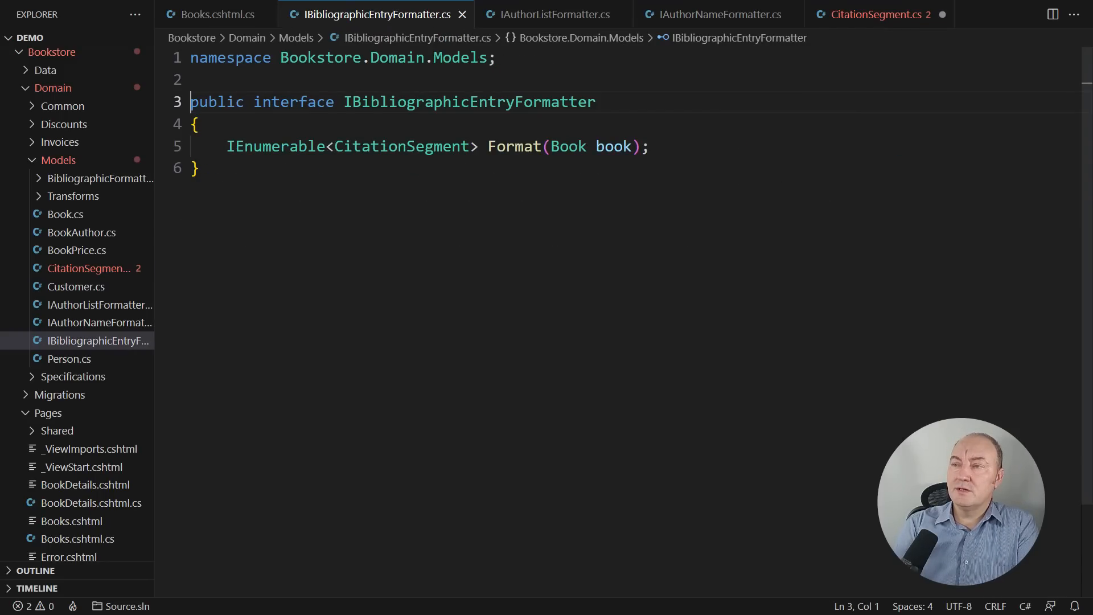
drag(227, 146, 479, 146)
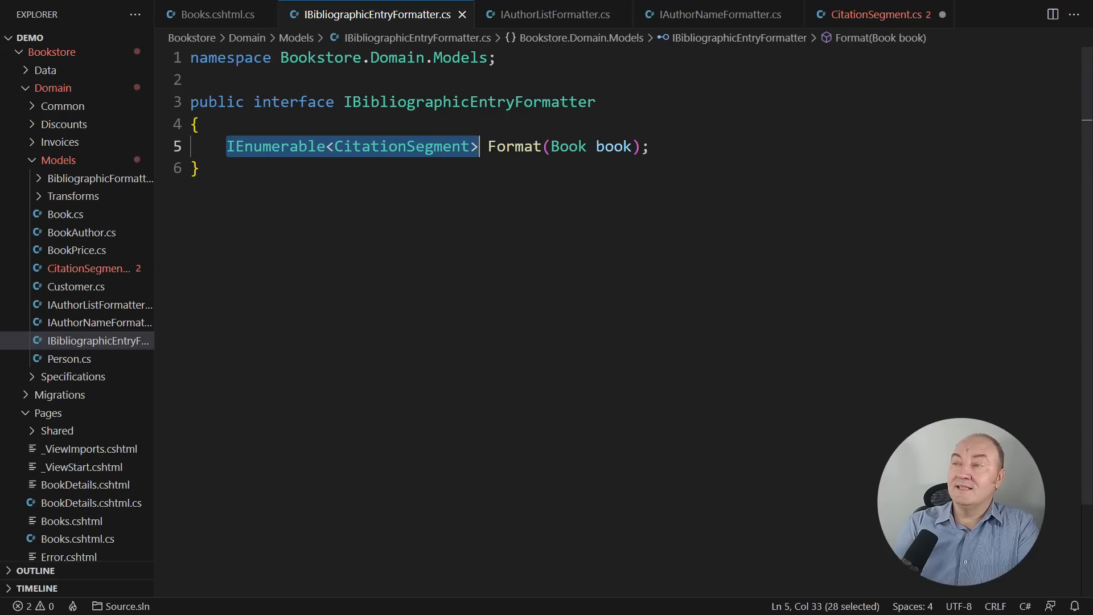
text(Citation)
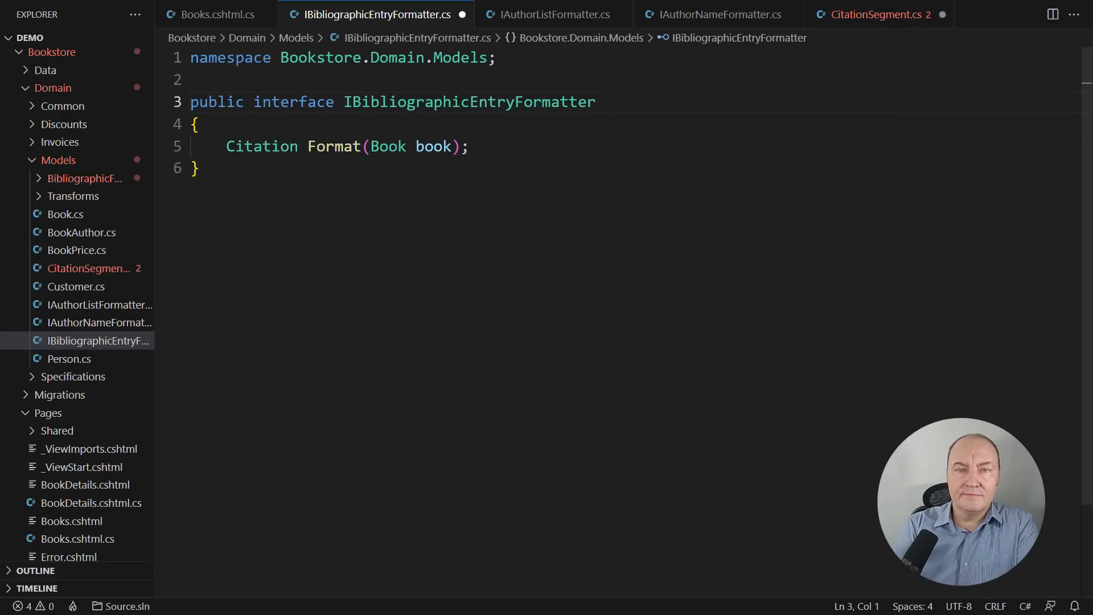
click(552, 14)
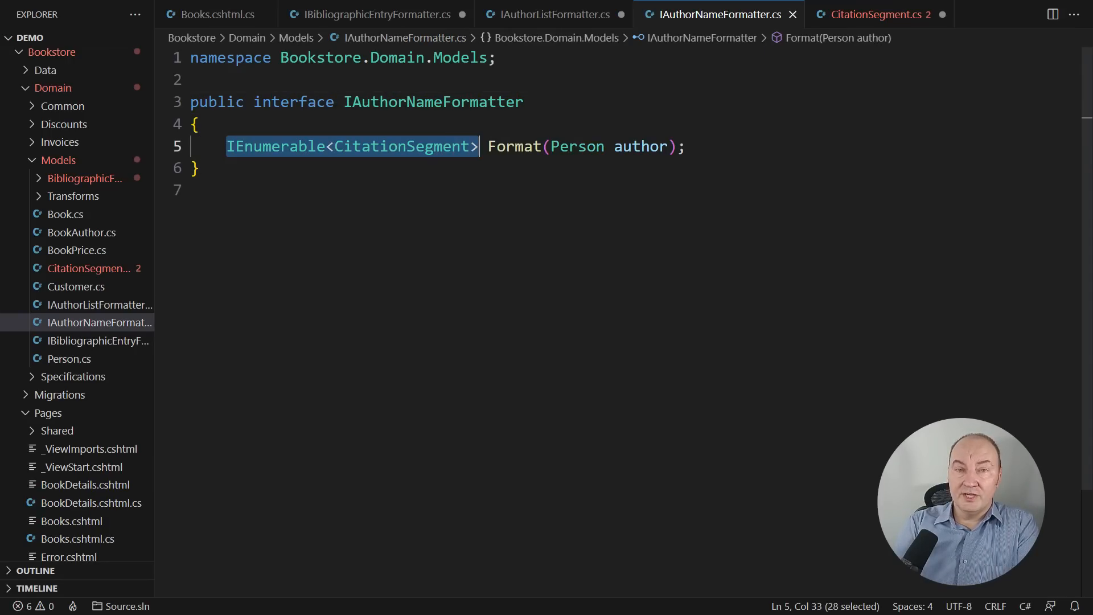
text(Citation)
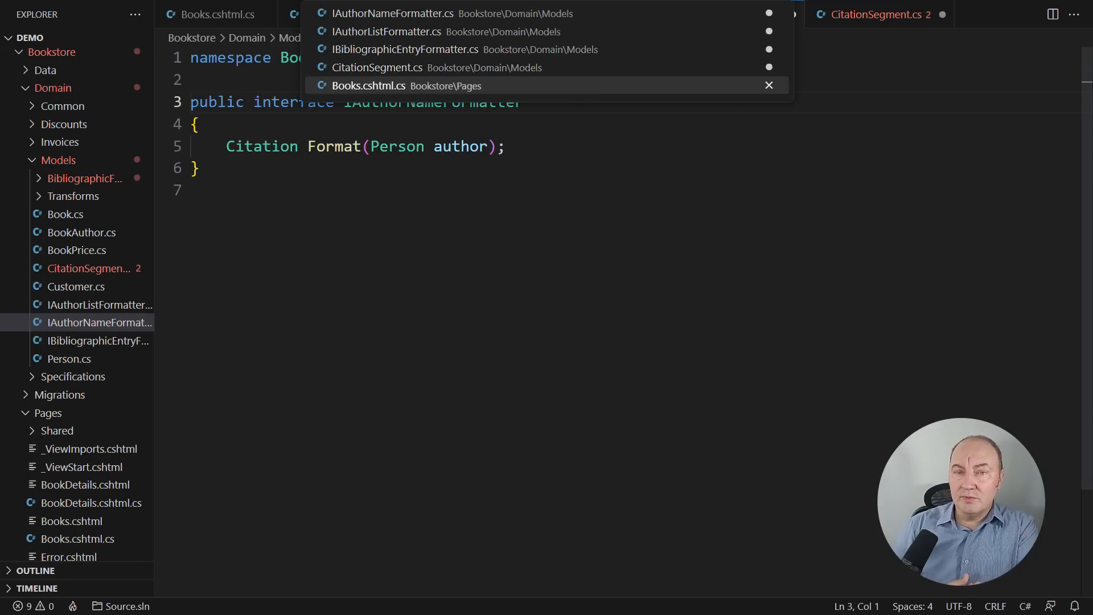
Change the Books tuple types in Books.cshtml.cs from IEnumerable<CitationSegment> to Citation.
click(370, 85)
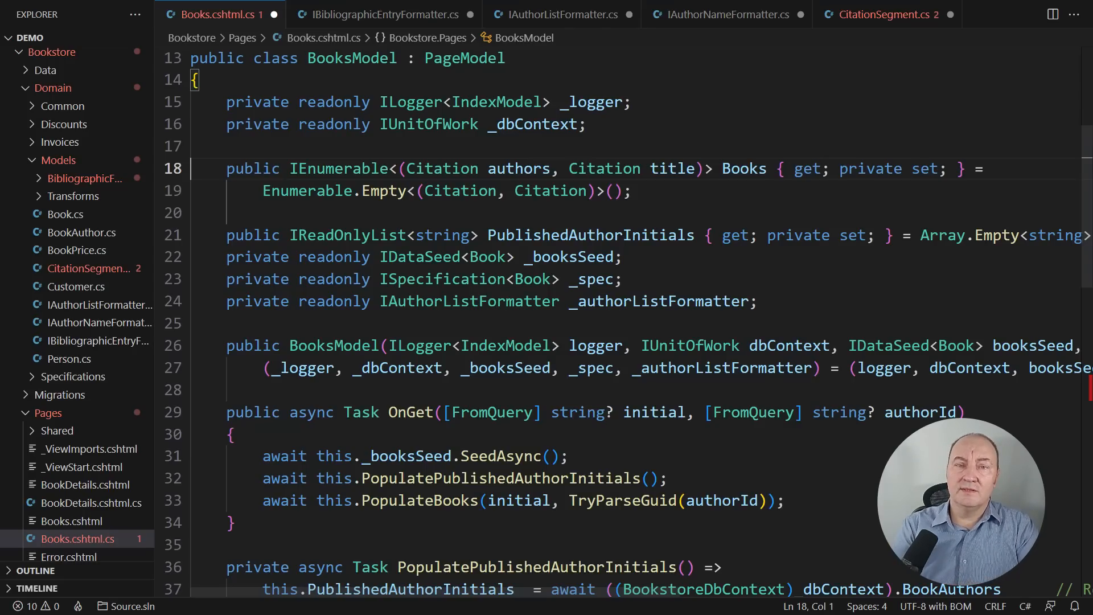
scroll(down, 3)
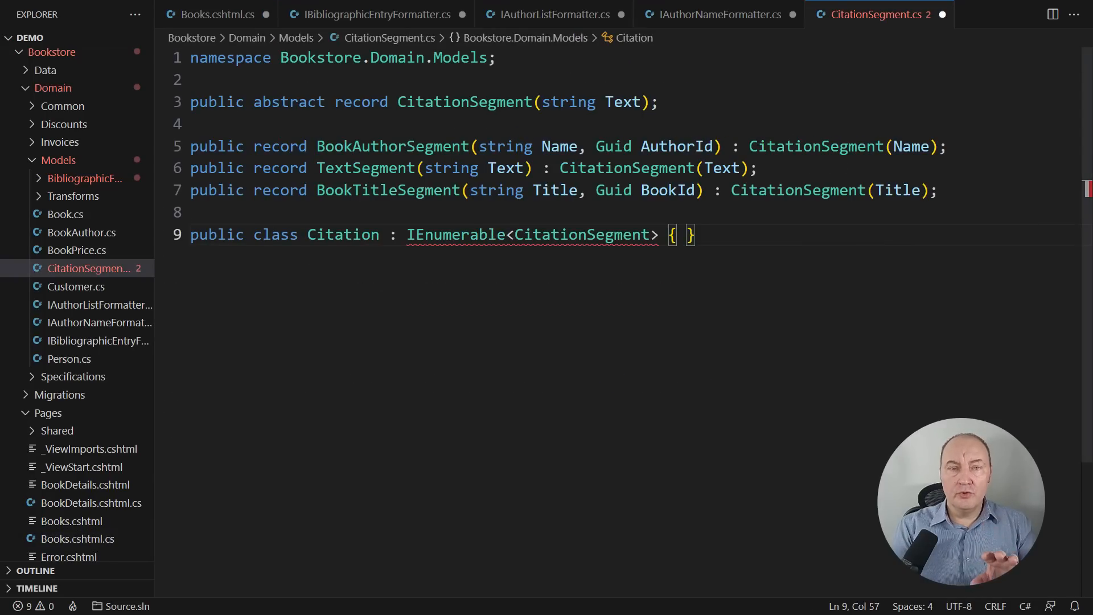
Move the Citation class into Citation.cs using the Ctrl+. 'Move type' quick action.
click(342, 236)
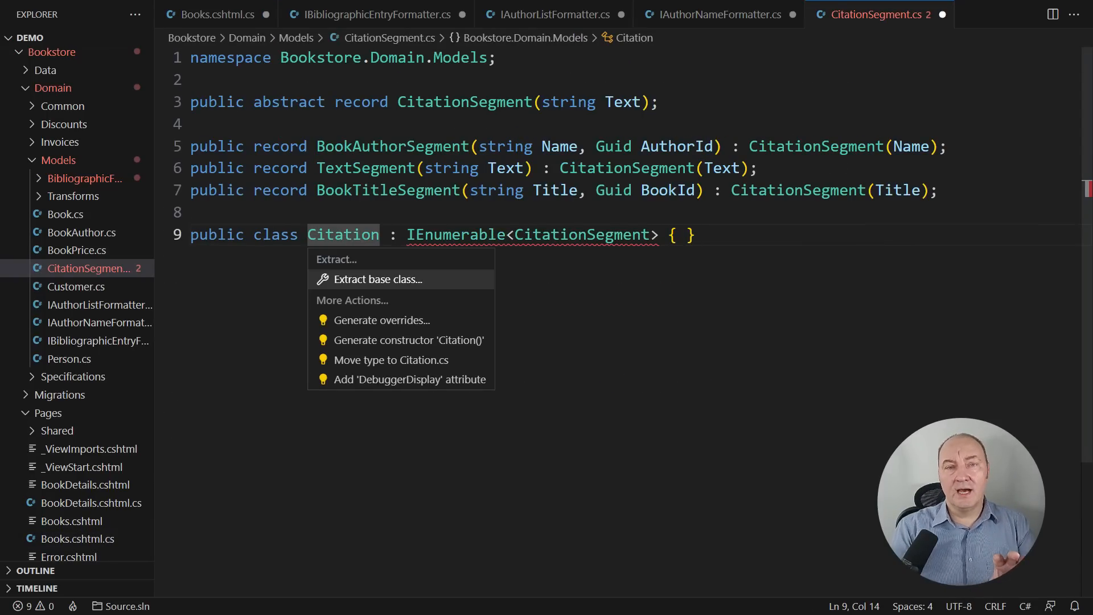
mouse_move(390, 360)
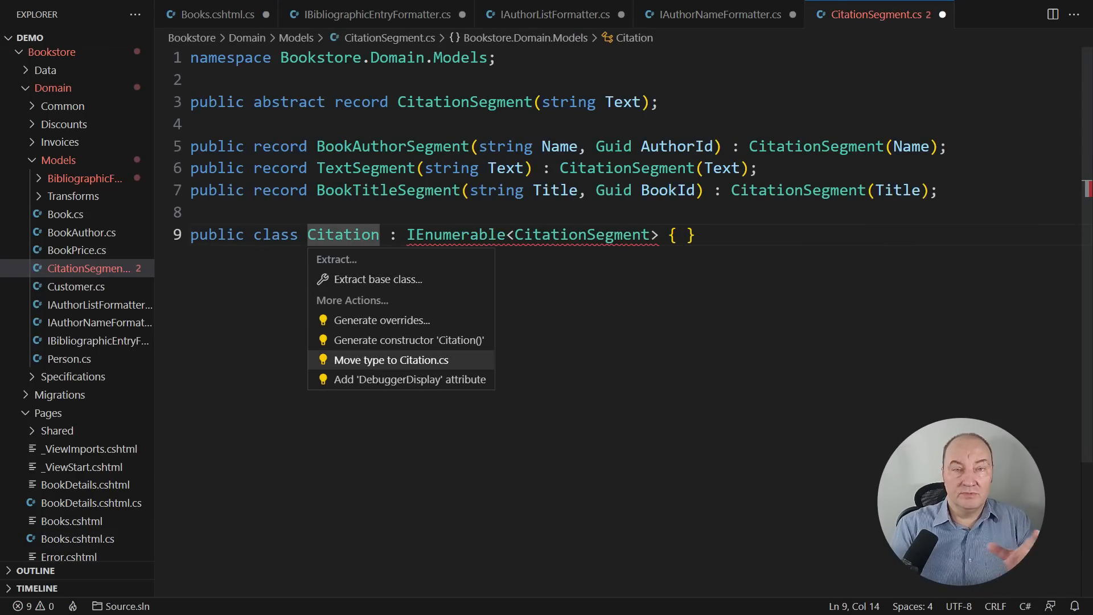
click(391, 360)
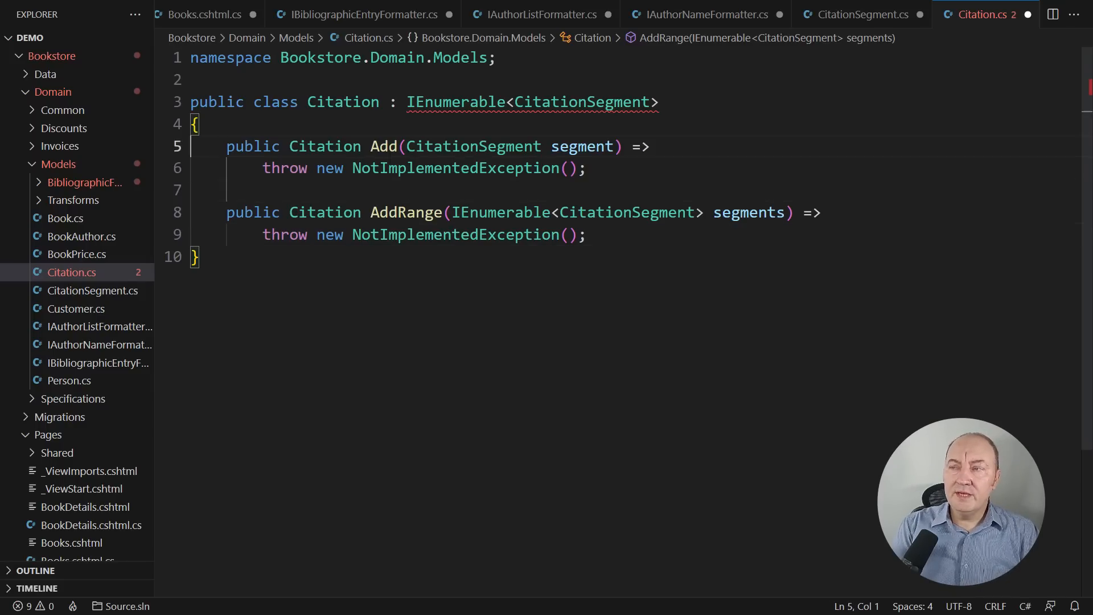
Add a private get-only Segments property of type ImmutableList<CitationSegment> to Citation.
text(private List<CitationSegment> S)
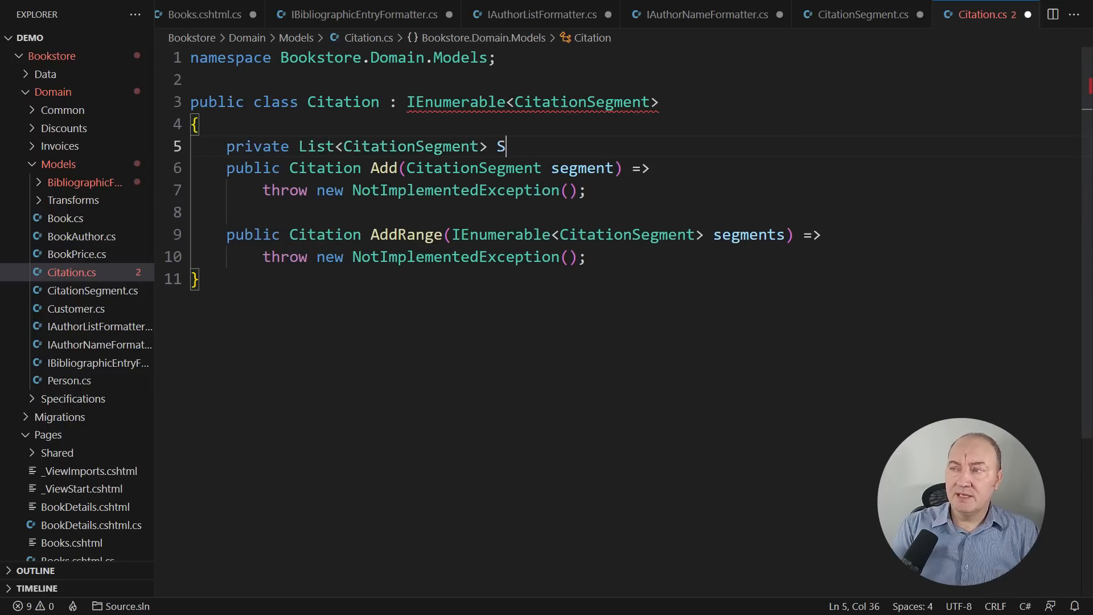
text(egments { get; })
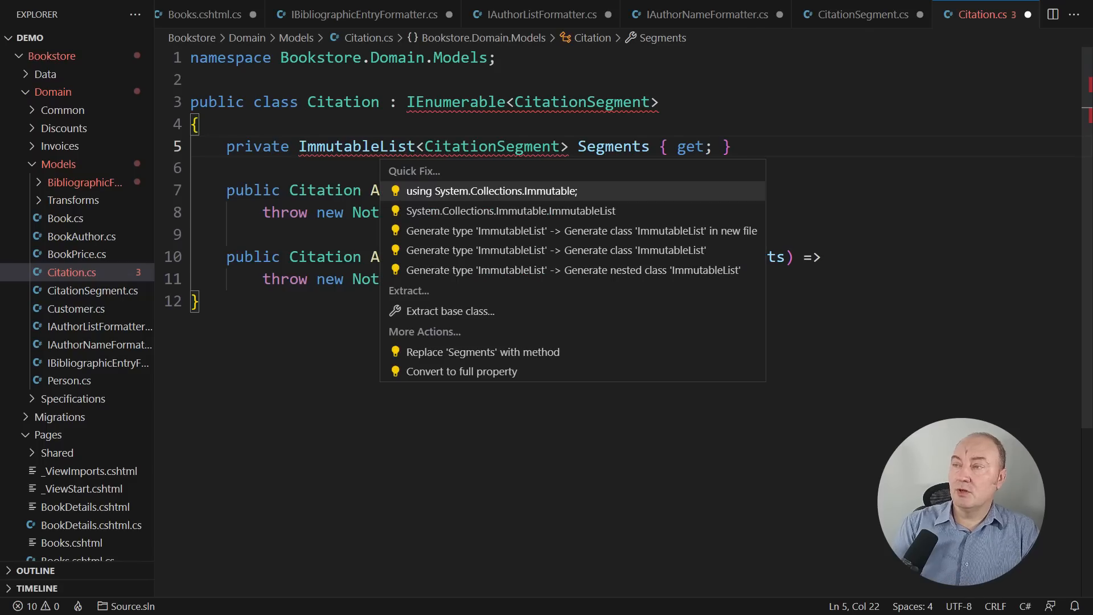
Import System.Collections.Immutable, add the ImmutableList constructor and a static Empty Citation.
click(492, 191)
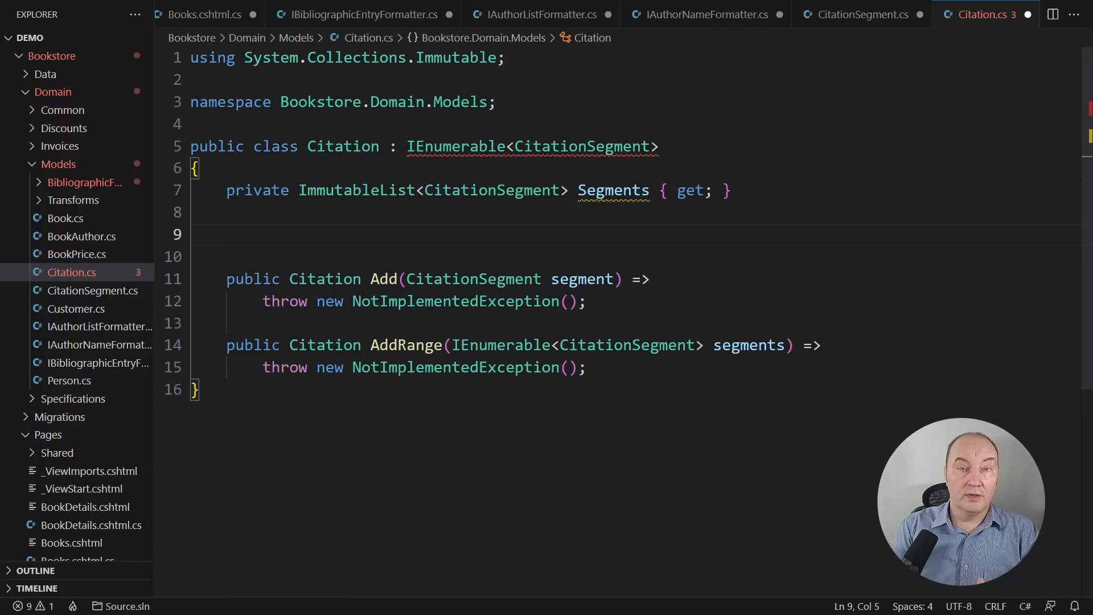
text(public Citation(ImmutableList<CitationSegment> segments) => Segments = segments;)
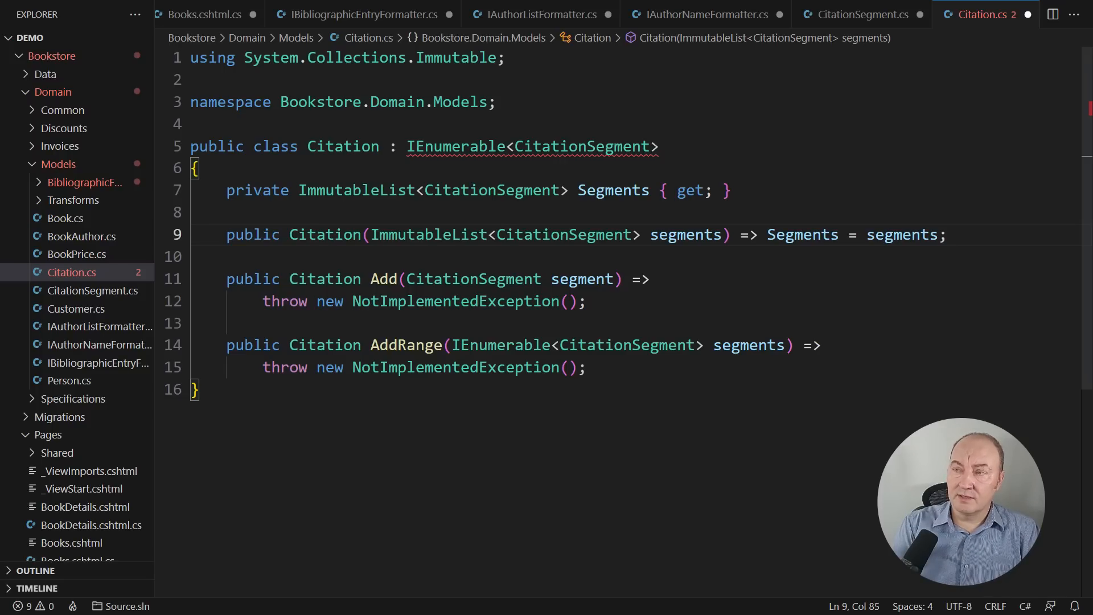
click(633, 235)
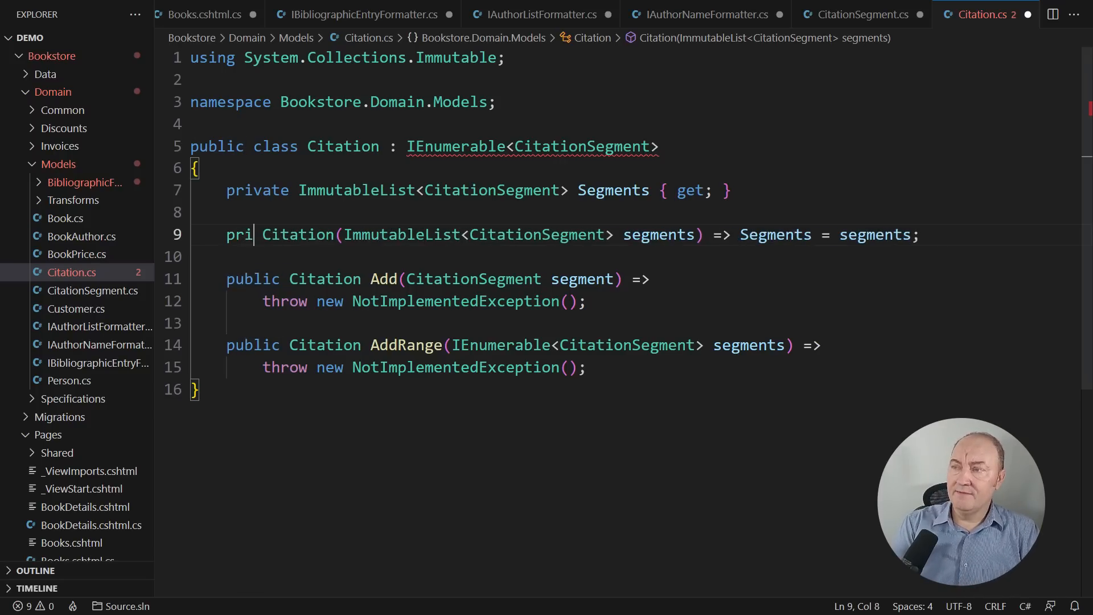
text(public static Citati)
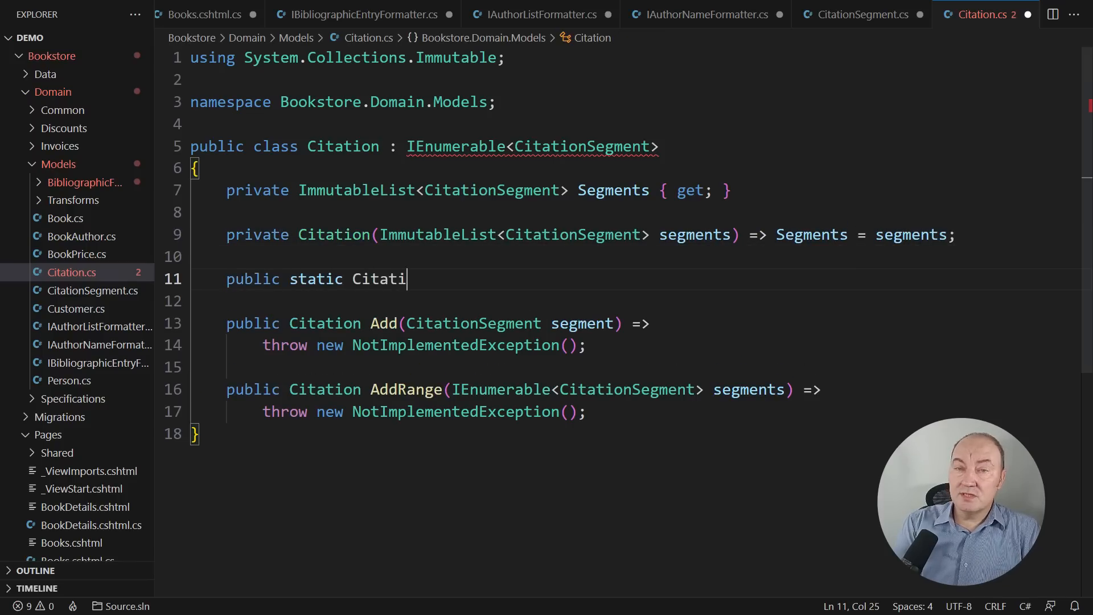
text(on Empty { get; } = new(ImmutableList<CitationSegment>.Empty);)
text(IEnumerator IEnumerable.GetEnumerator() => GetEnumerator();)
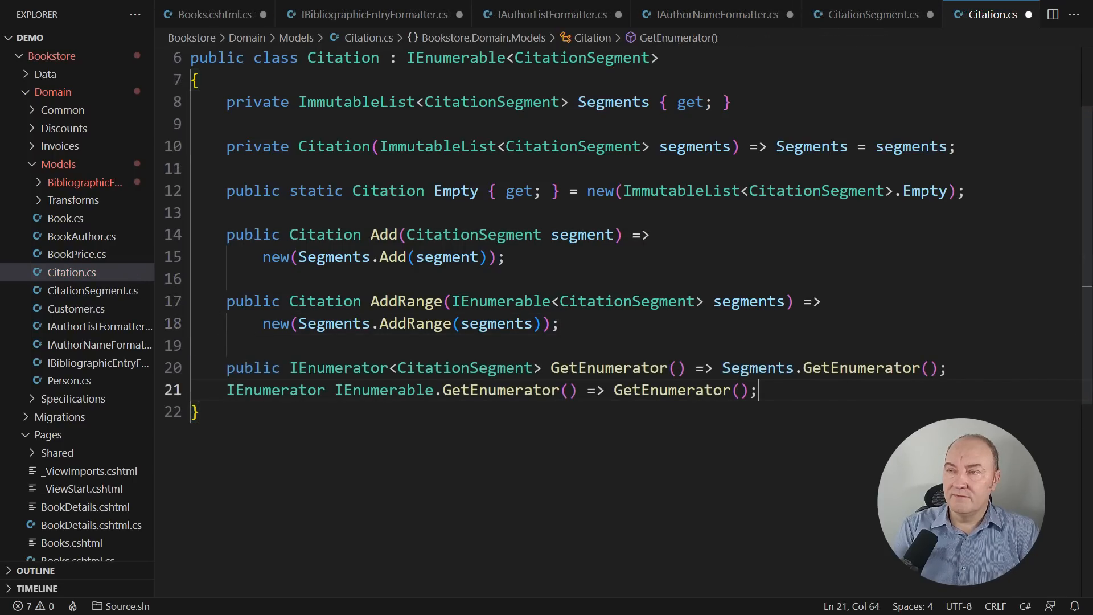
Add an implicit CitationSegment-to-Citation operator using Empty.Add, and expand BibliographicFormatters.
text(public s)
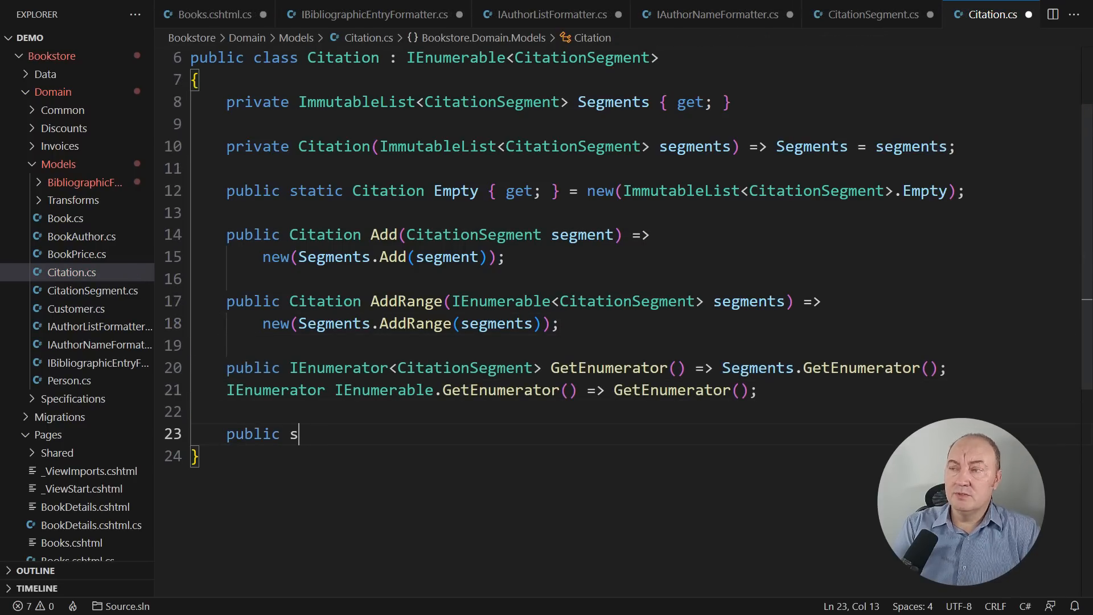
text(tatic implicit operator Citation(CitationSegment segment) => Empty.Add(segment);)
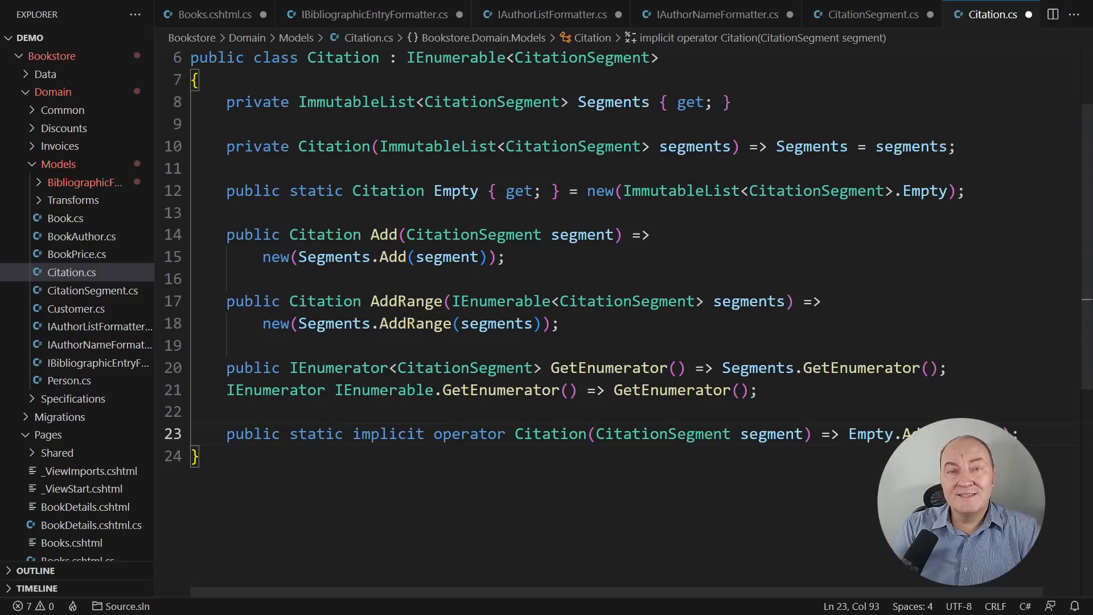
click(84, 182)
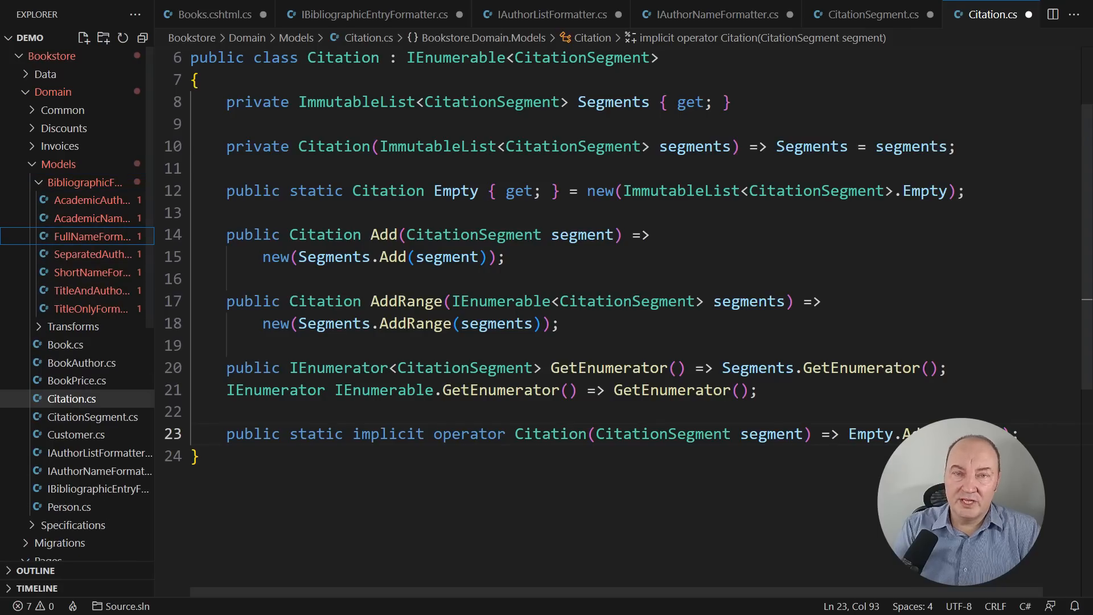
Open FullNameFormatter.cs from the BibliographicFormatters folder.
click(93, 236)
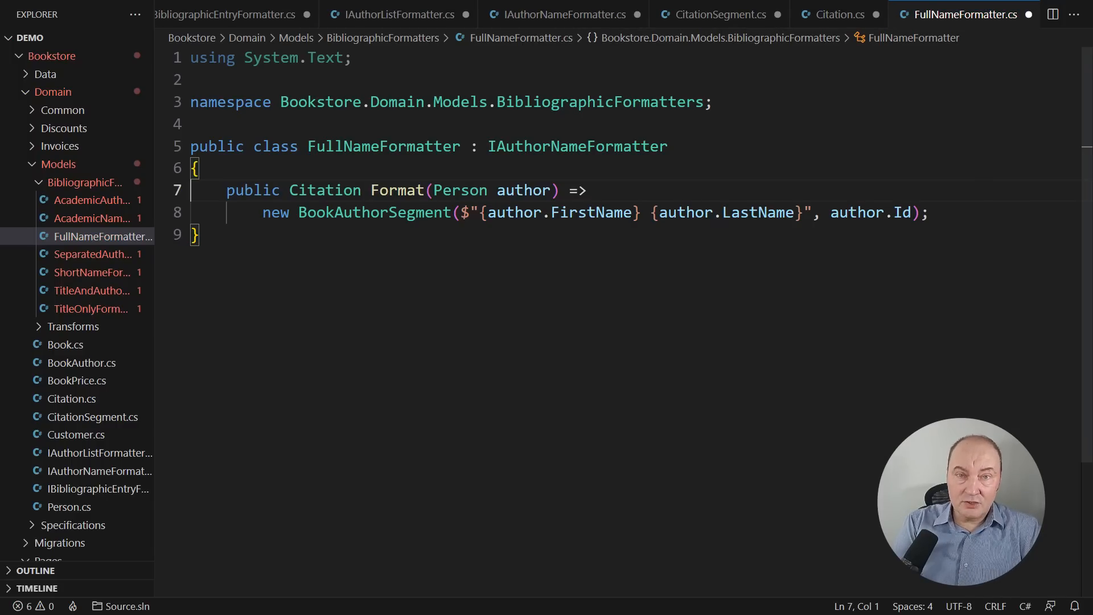
Open AcademicAuthorListFormatter.cs and delete the old yield-based Format method body.
click(90, 200)
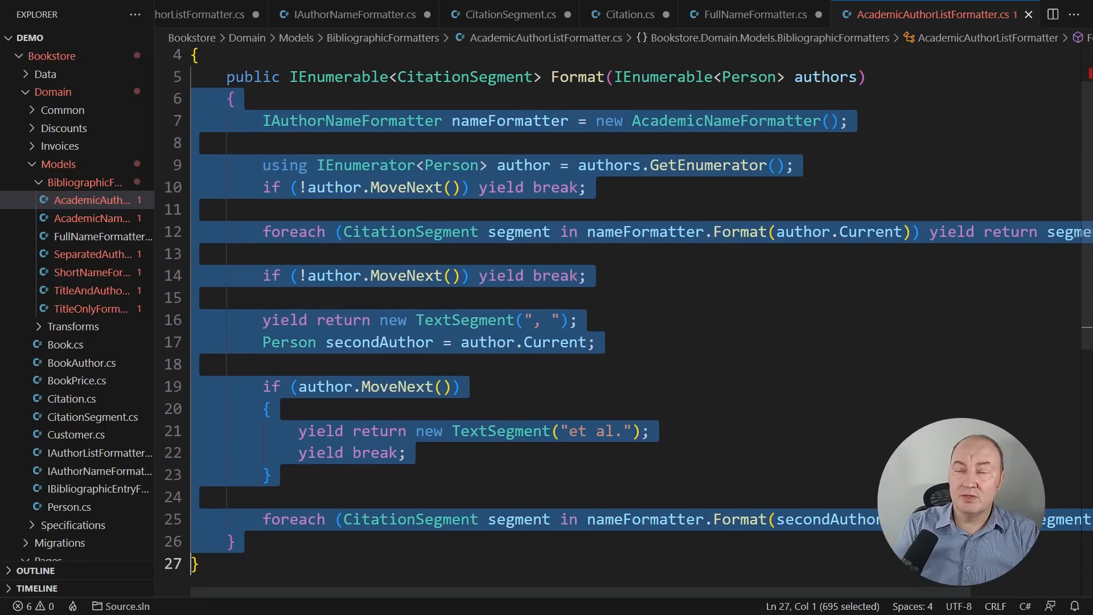
key(Delete)
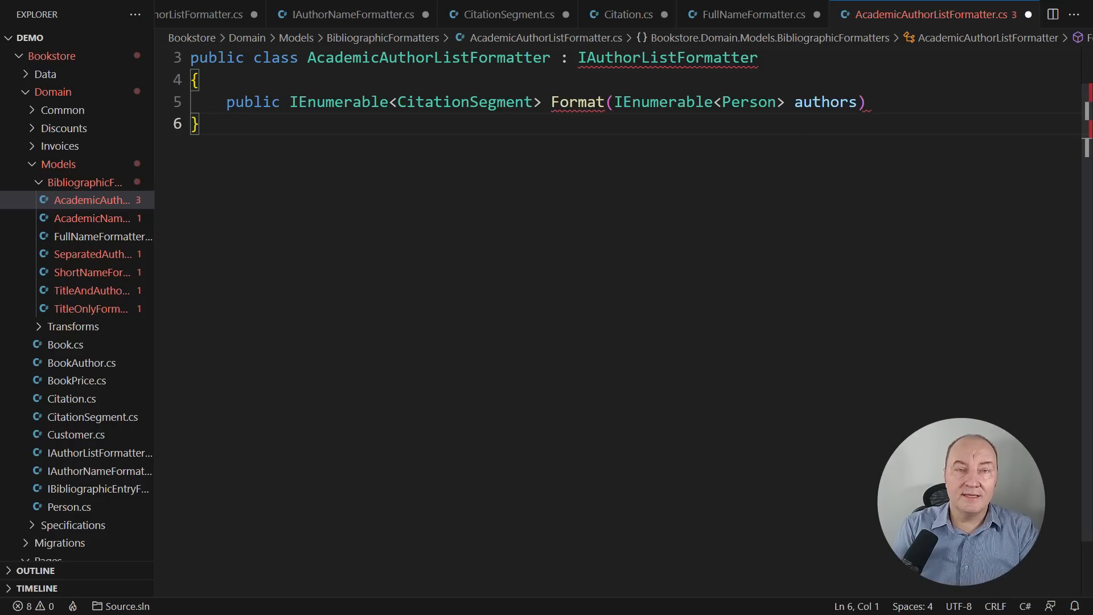
Switch on the first three authors: [] => Citation.Empty, [var single] => Author(single); begin Author helper.
key(BackSpace)
text( =>)
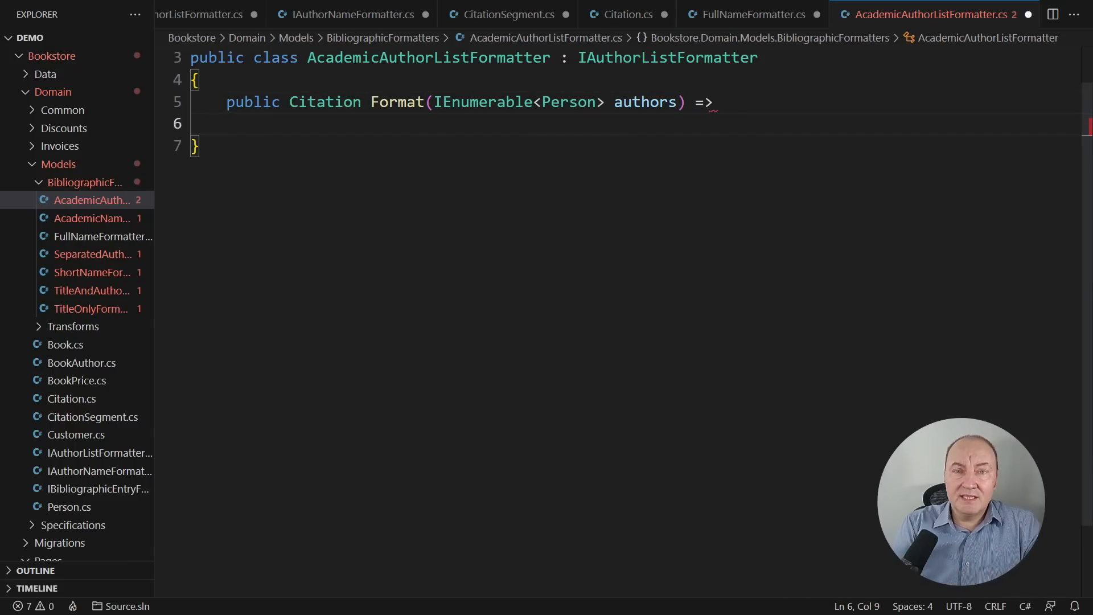
text(authors.Take(3).ToList()
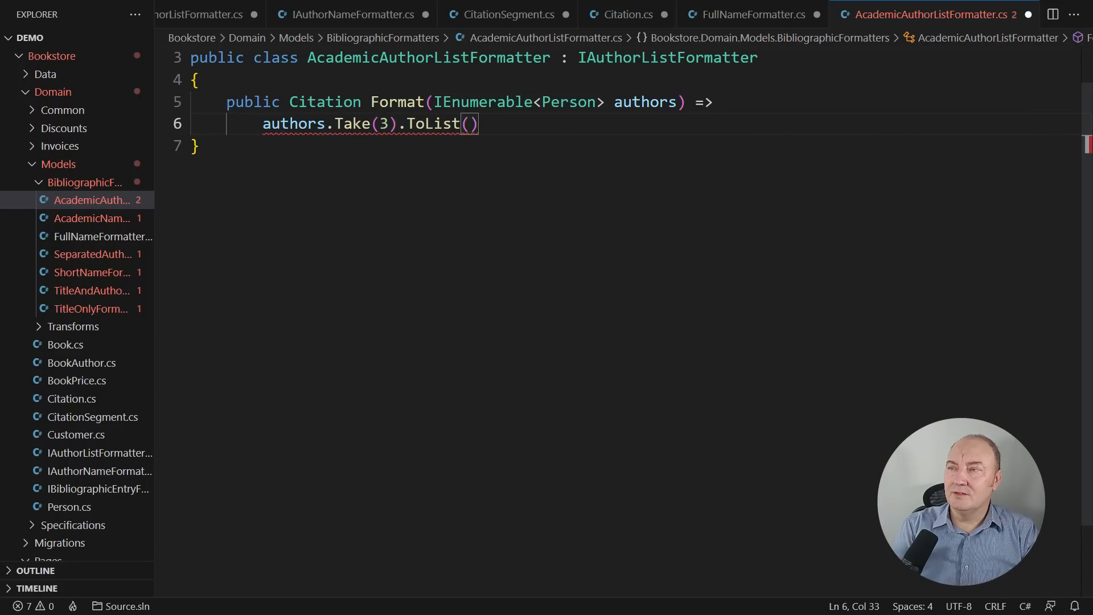
text(switch)
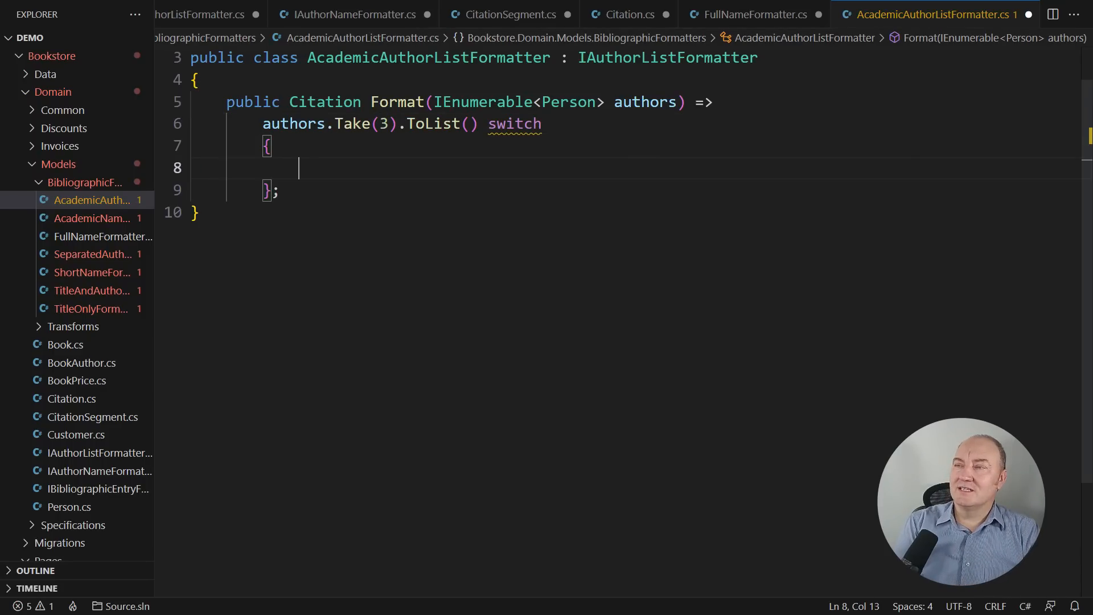
text([] => Citation.Empty,)
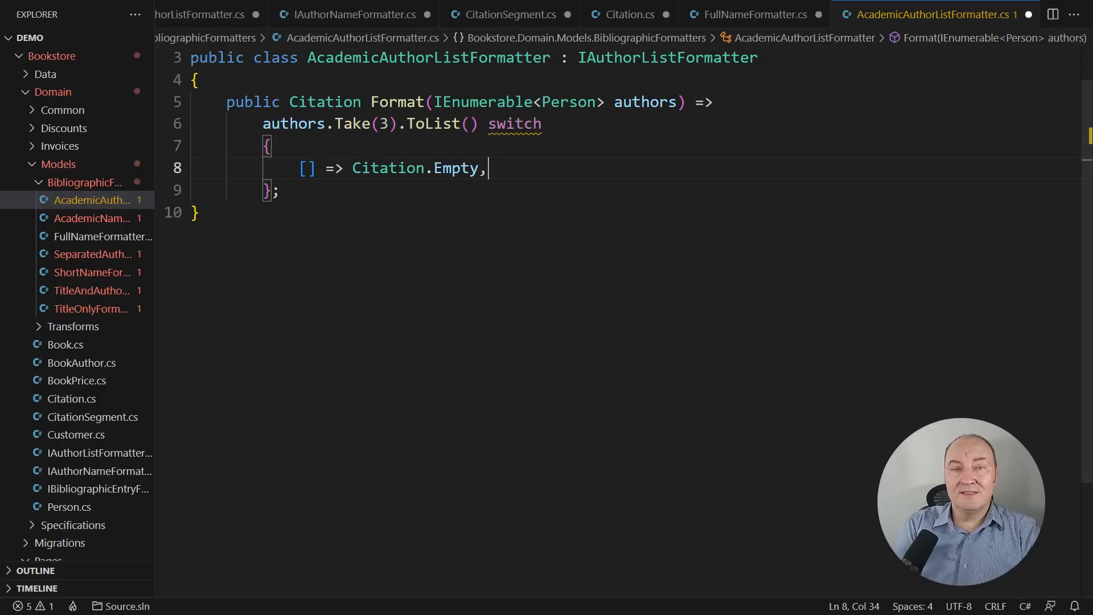
text([var])
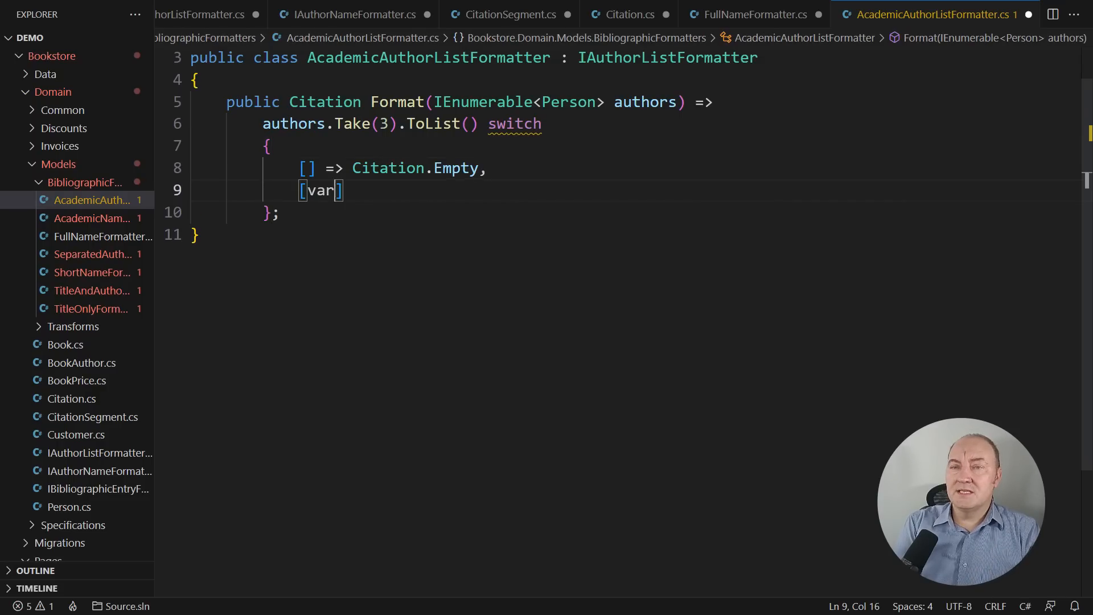
text(single] => Author(single),)
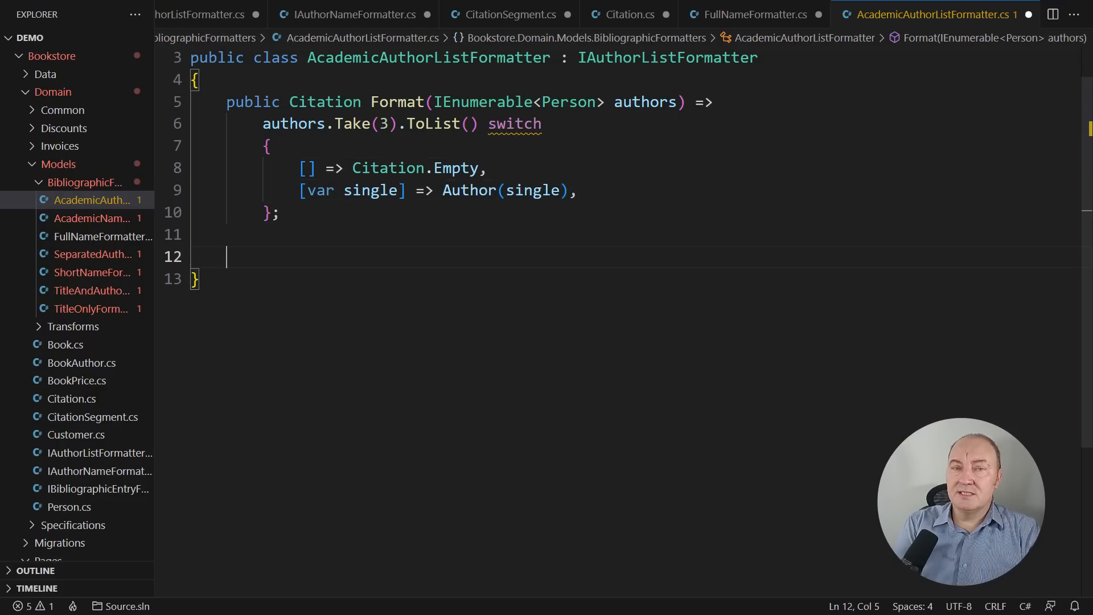
text(private Citation Author(Person author) => new)
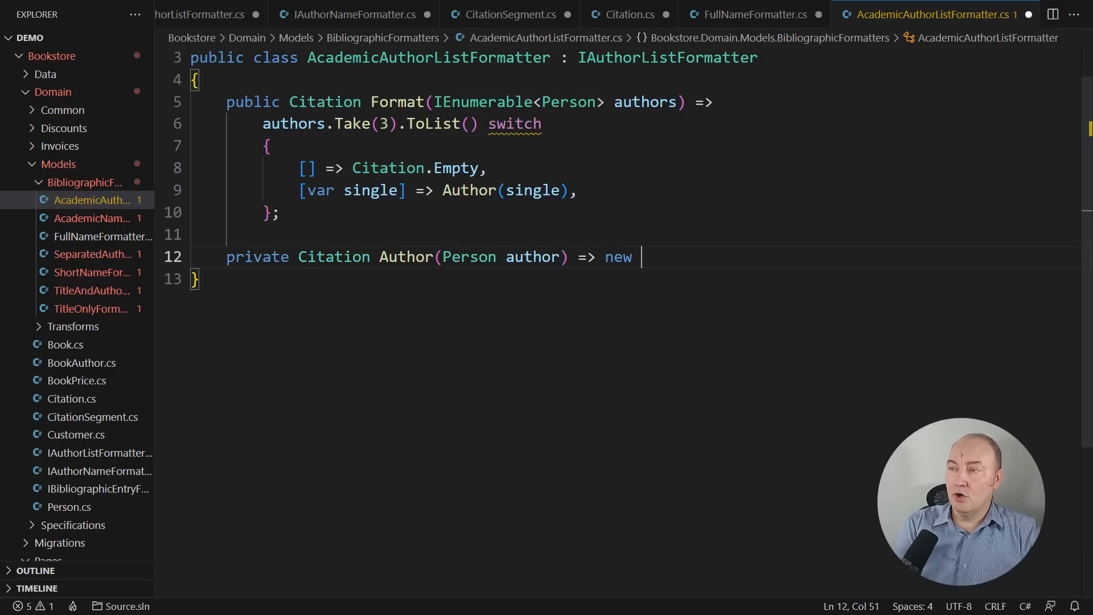
Finish Author via AcademicNameFormatter, add the two-author comma arm, and define the Comma segment.
text(AcademicNameFormatter().Format(author);)
text([var first, var )
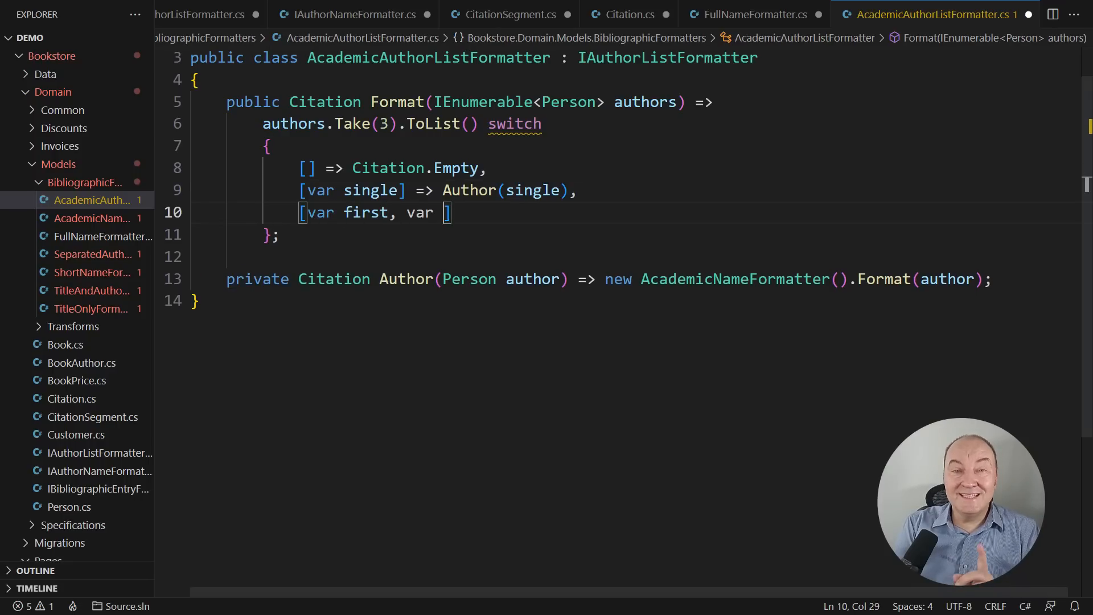
text(second] => Author(first).Add(Comma).AddRange(Author(second)),)
text(private Citatio)
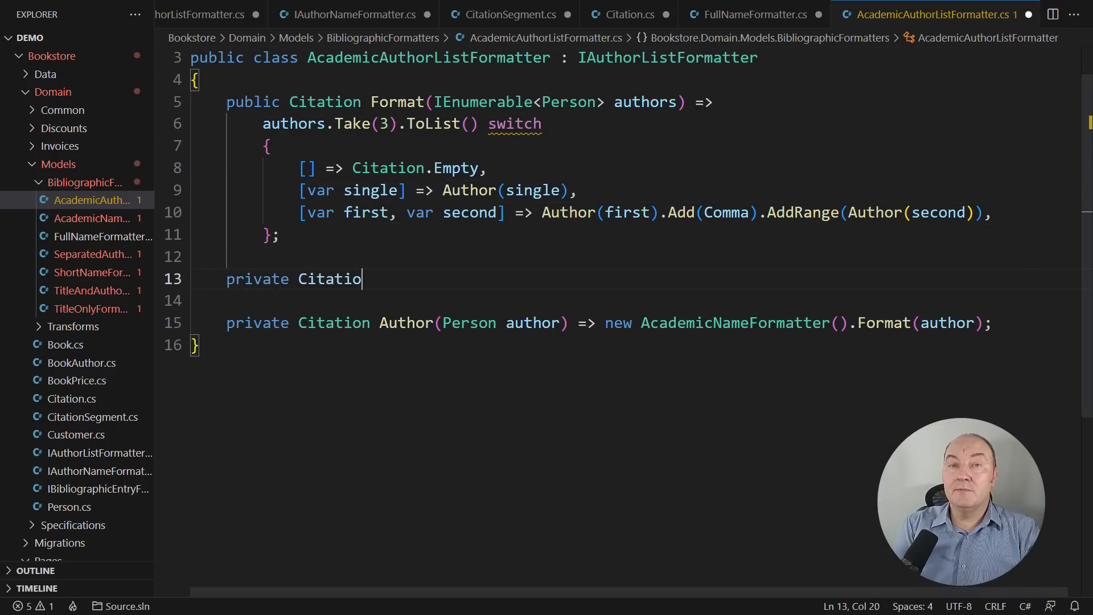
text(nSegment Comma => new TextSegment(", ");)
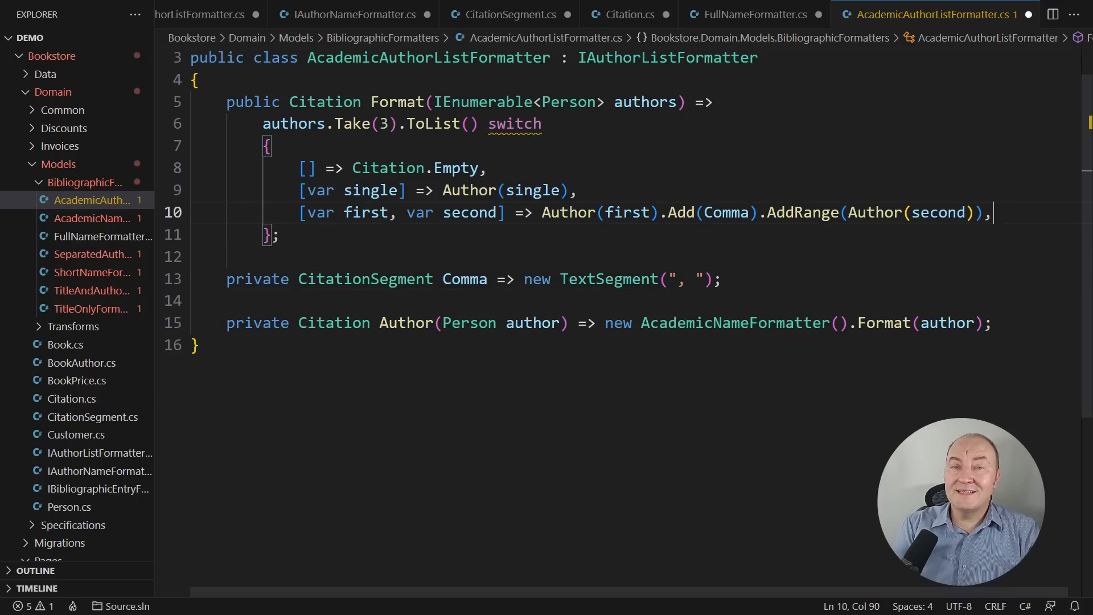
Add the [var first, ..] arm appending Comma and EtAl, defining EtAl as "et al.".
text([var first, ..] =>)
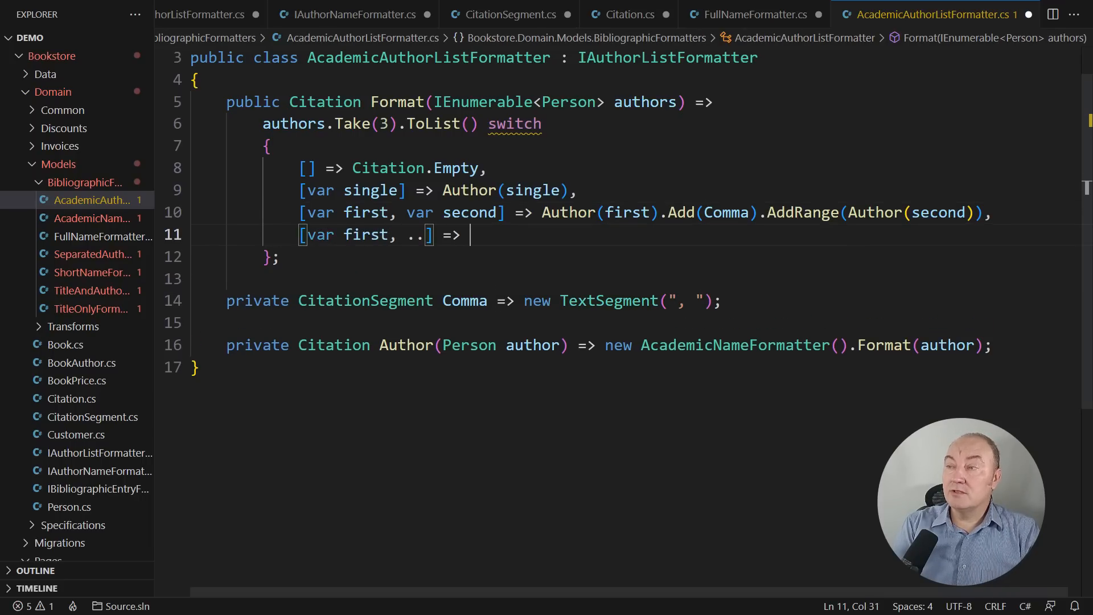
text(Author(first).Add(Comma).Add(EtAl),)
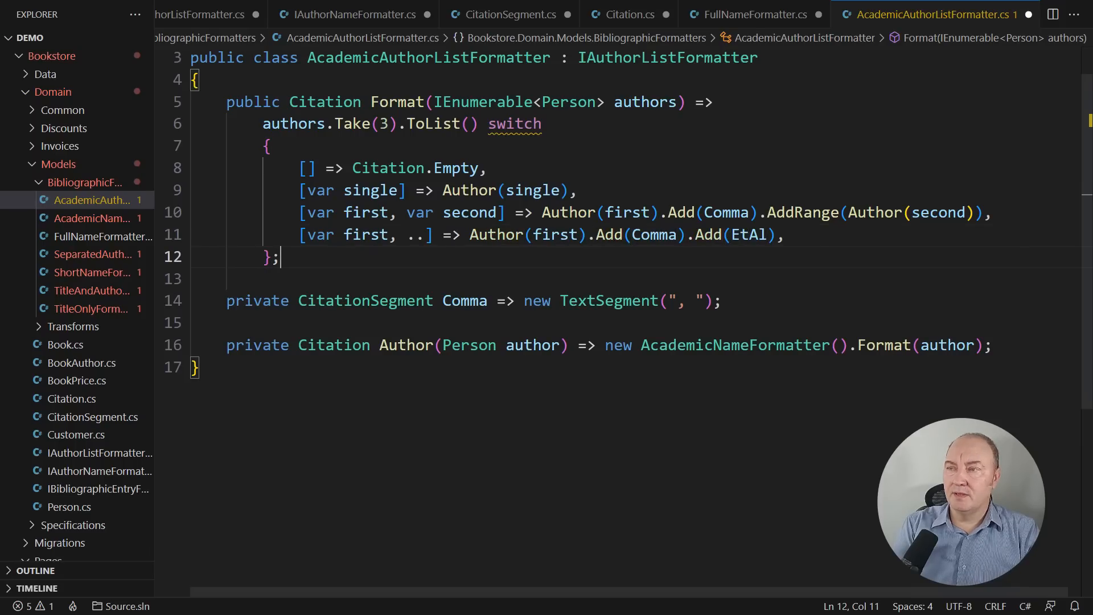
text(private CitationSegment EtAl =)
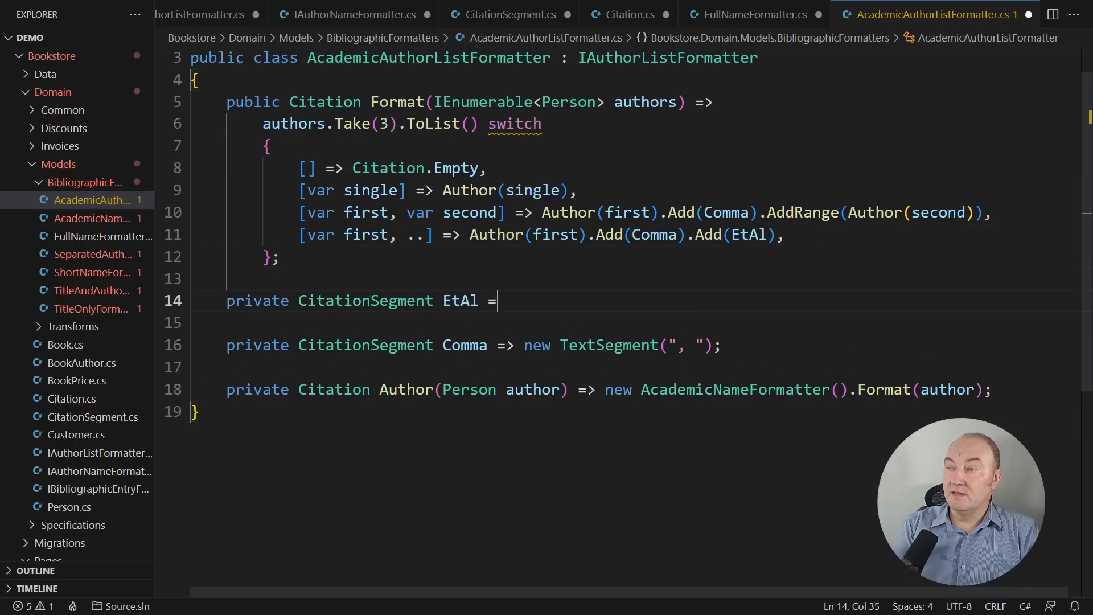
text(new TextSegment("et al.");)
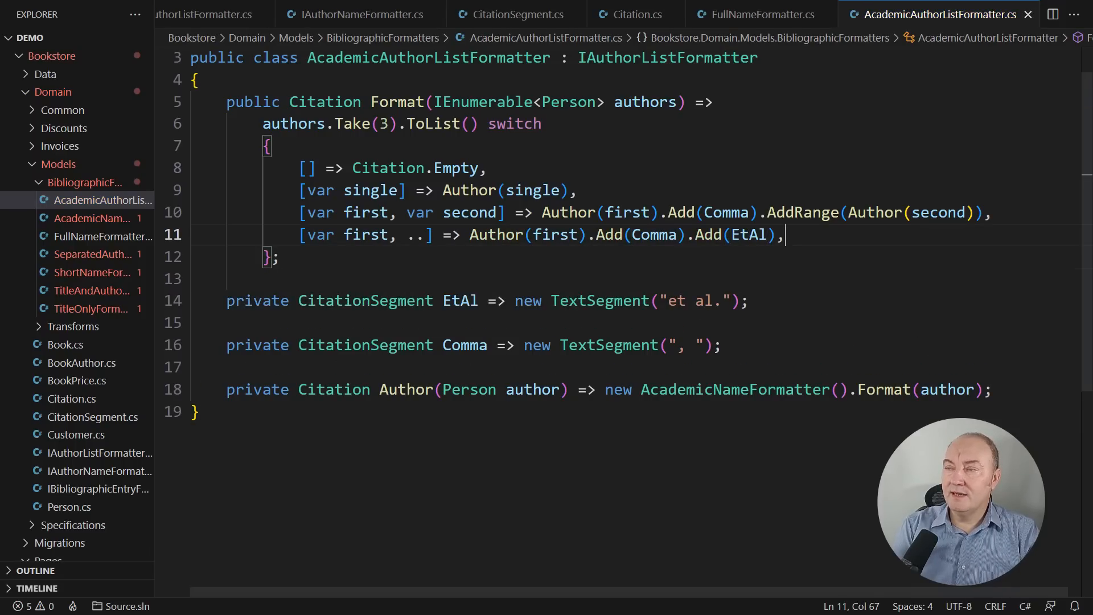